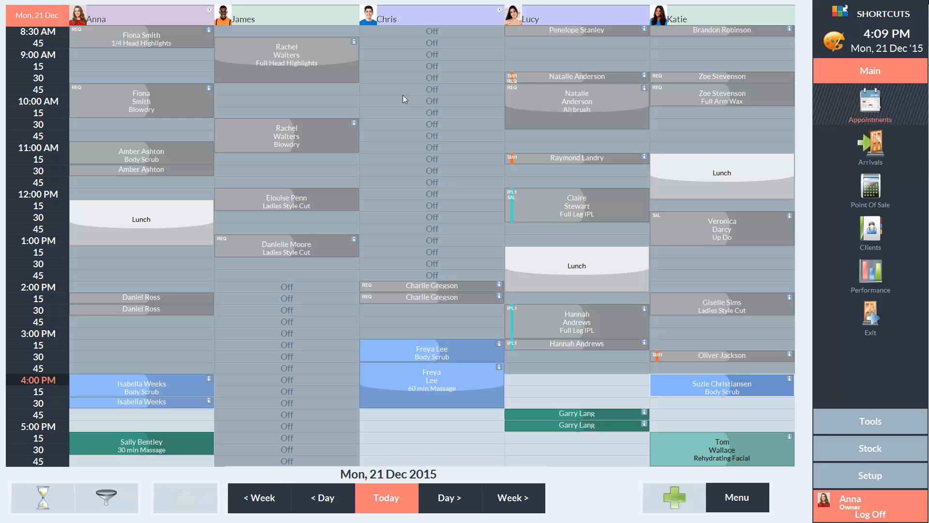
{"action": "mouse_move", "coordinate": [742, 121]}
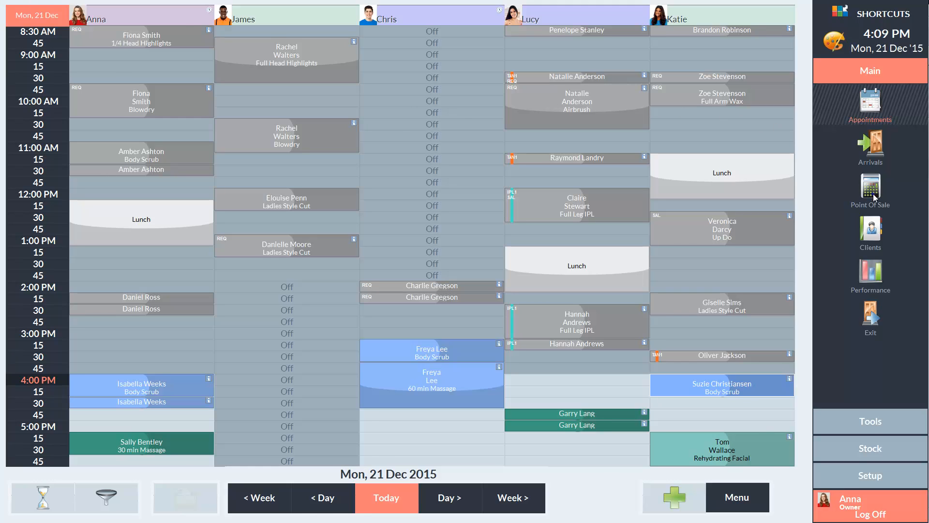
{"action": "mouse_move", "coordinate": [869, 110]}
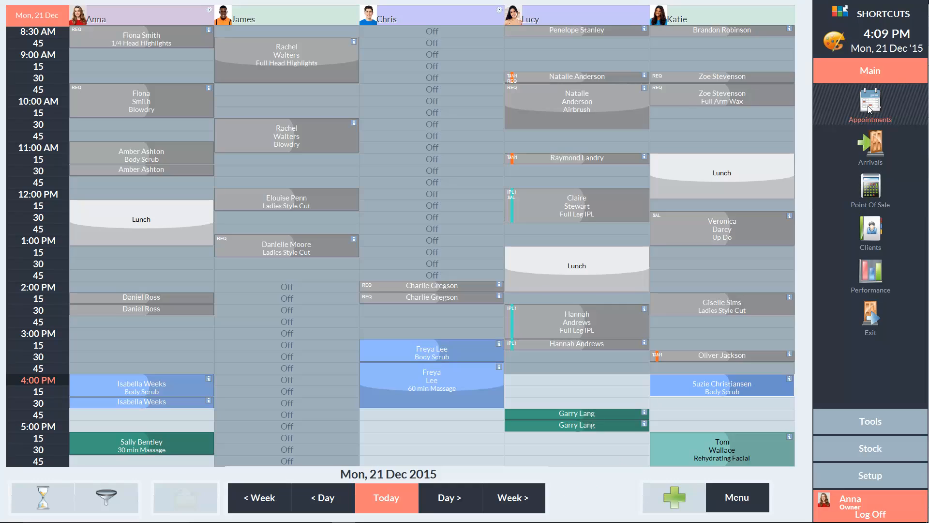
{"action": "mouse_move", "coordinate": [425, 144]}
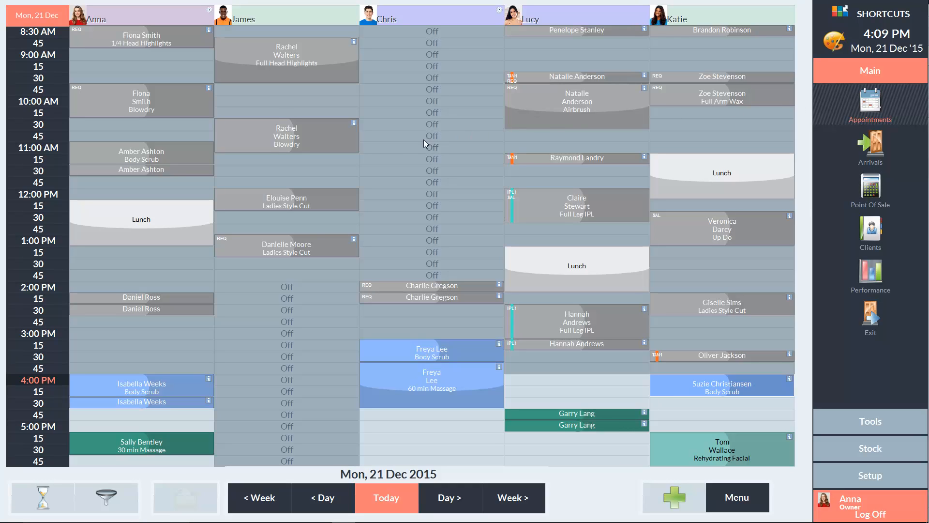
{"action": "mouse_move", "coordinate": [97, 388]}
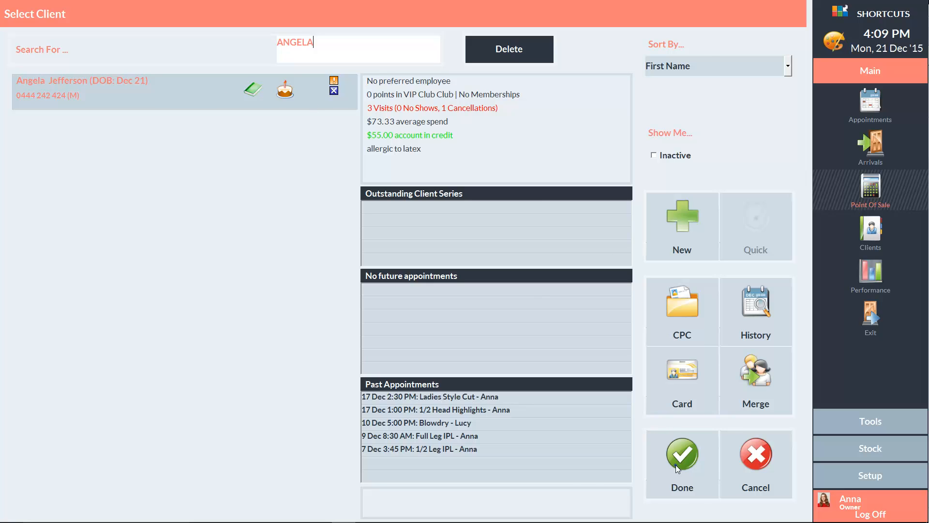
{"action": "left_click", "coordinate": [681, 462]}
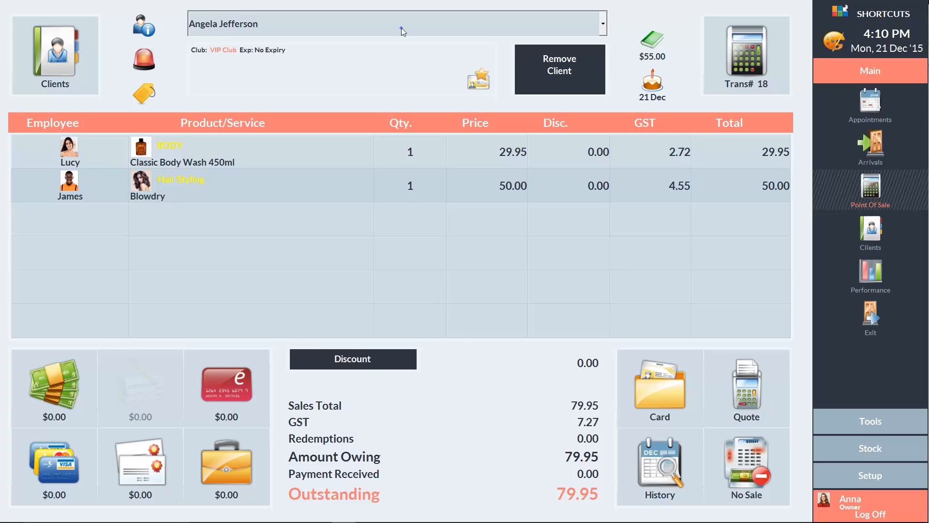
{"action": "left_click", "coordinate": [601, 24]}
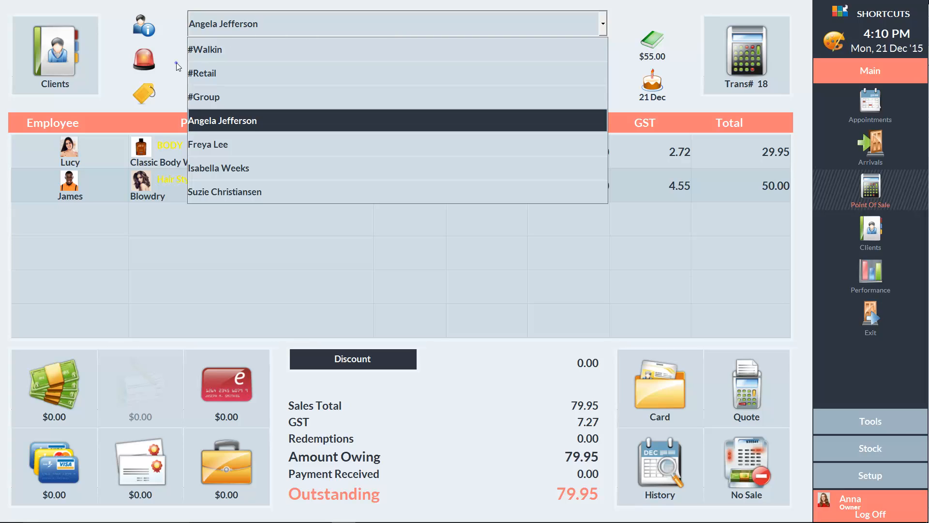
{"action": "left_click", "coordinate": [222, 120]}
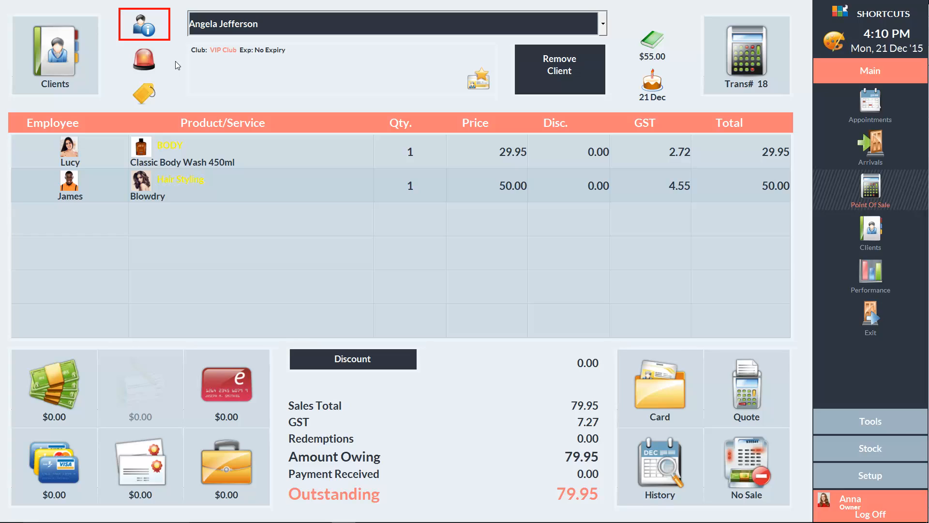
{"action": "left_click", "coordinate": [143, 58]}
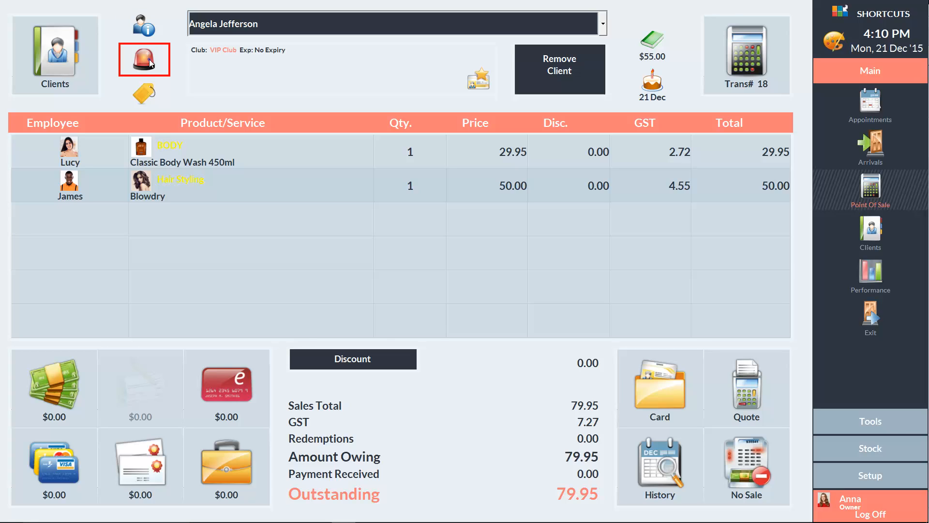
{"action": "left_click", "coordinate": [144, 59]}
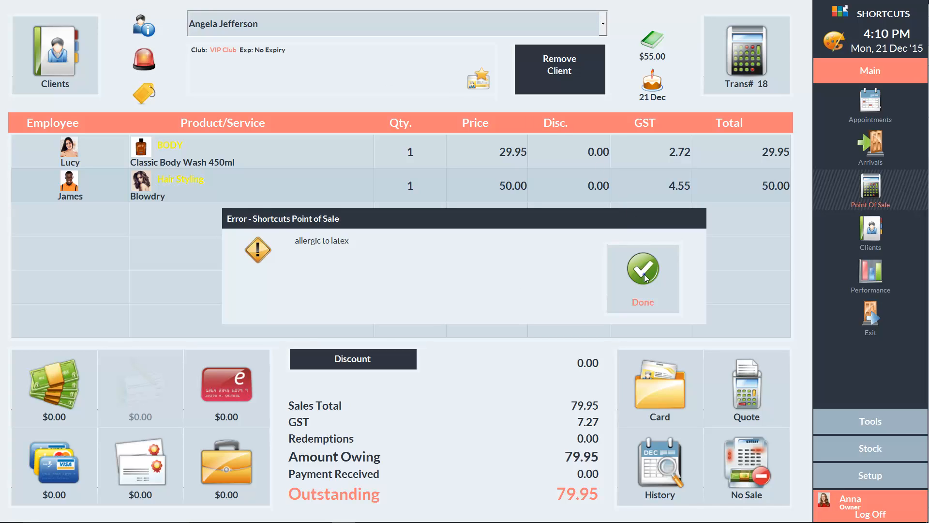
{"action": "left_click", "coordinate": [642, 267]}
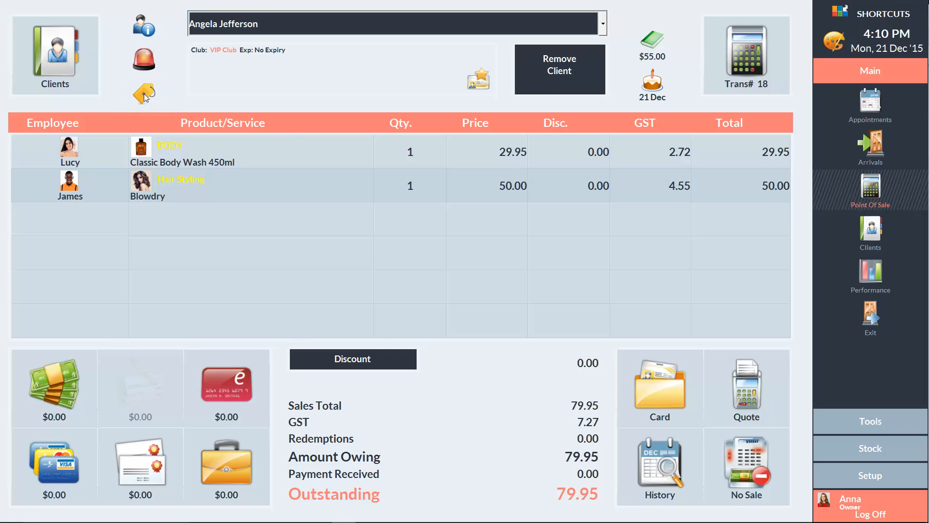
{"action": "left_click", "coordinate": [143, 94]}
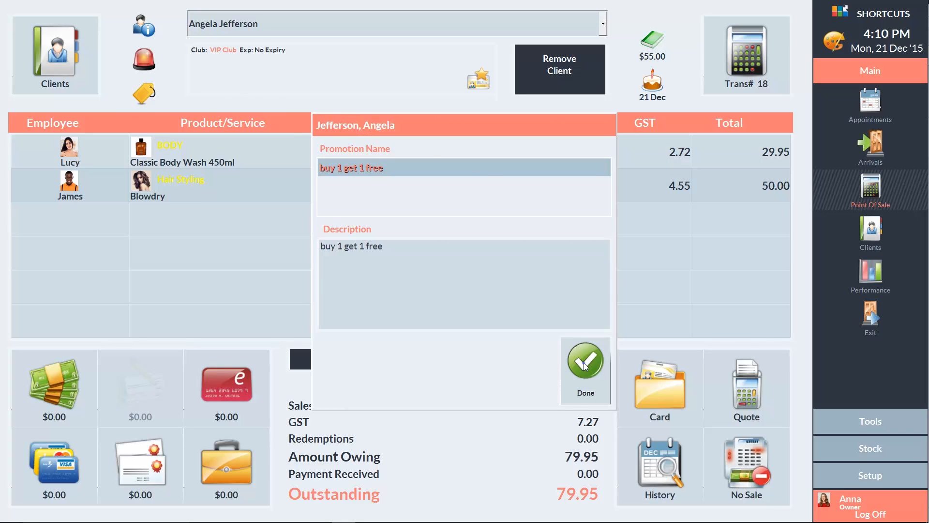
{"action": "left_click", "coordinate": [584, 362]}
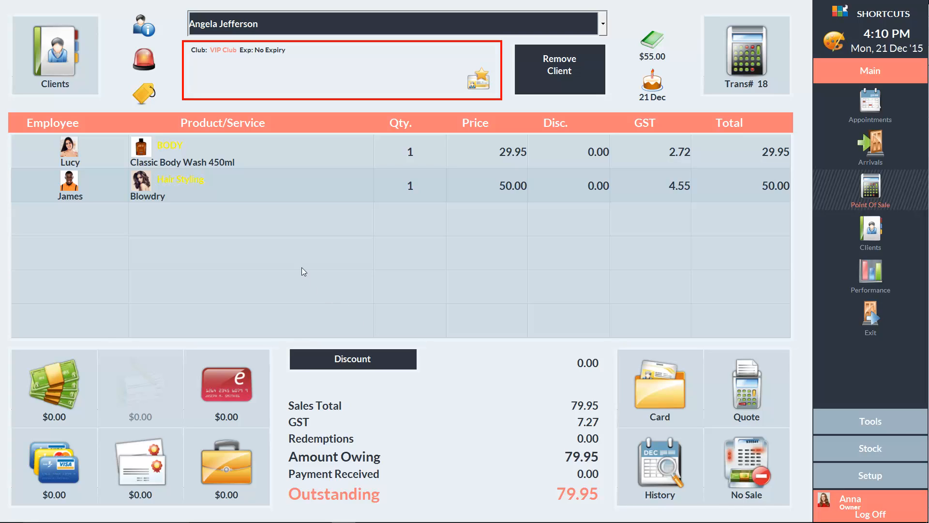
{"action": "mouse_move", "coordinate": [250, 106]}
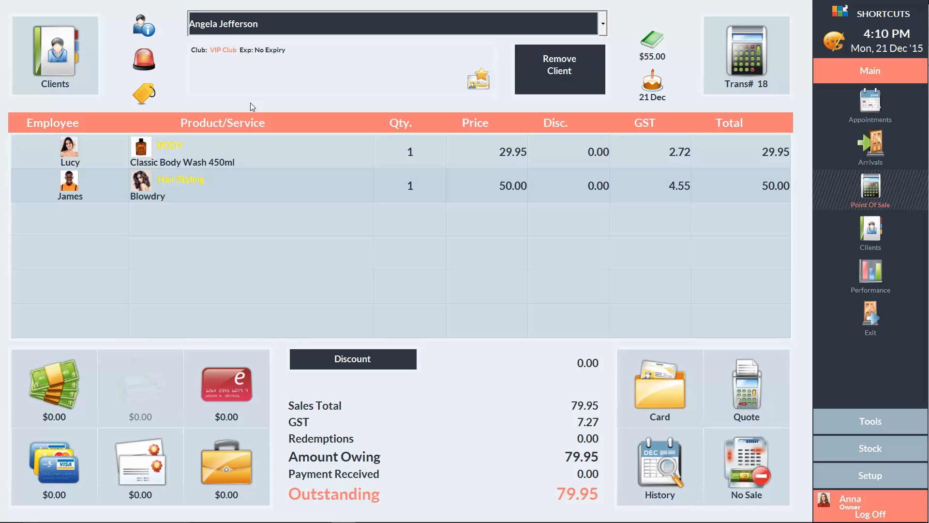
{"action": "mouse_move", "coordinate": [533, 106]}
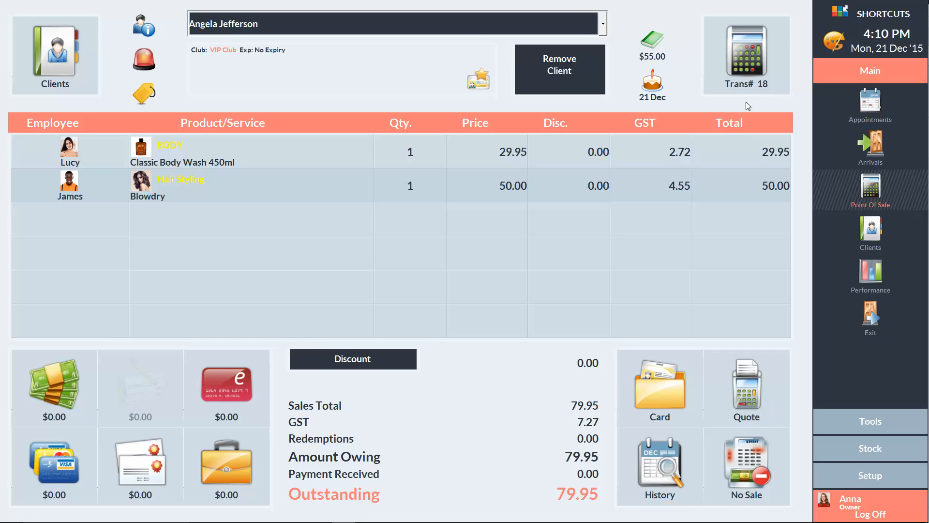
{"action": "mouse_move", "coordinate": [332, 153]}
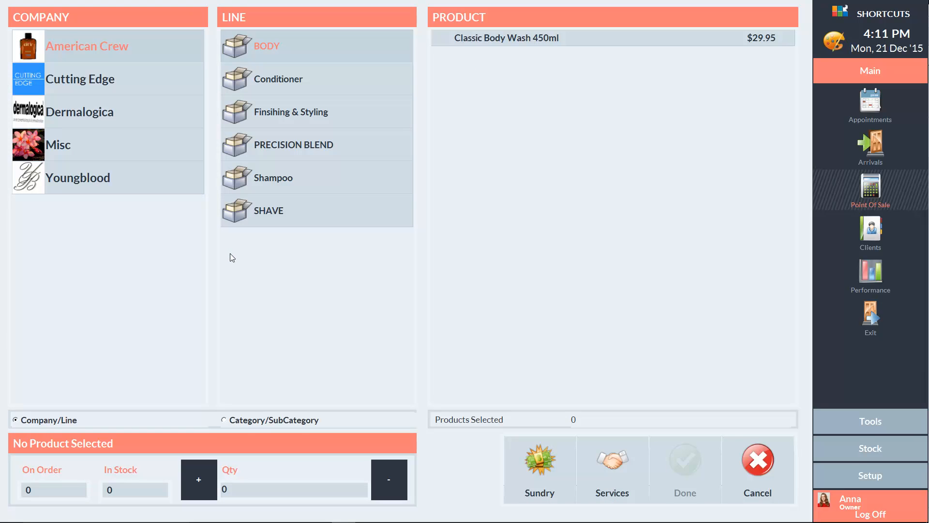
Add Power Cleanse Shampoo 250ml from the Shampoo products, leaving 73.95 outstanding.
{"action": "left_click", "coordinate": [274, 177]}
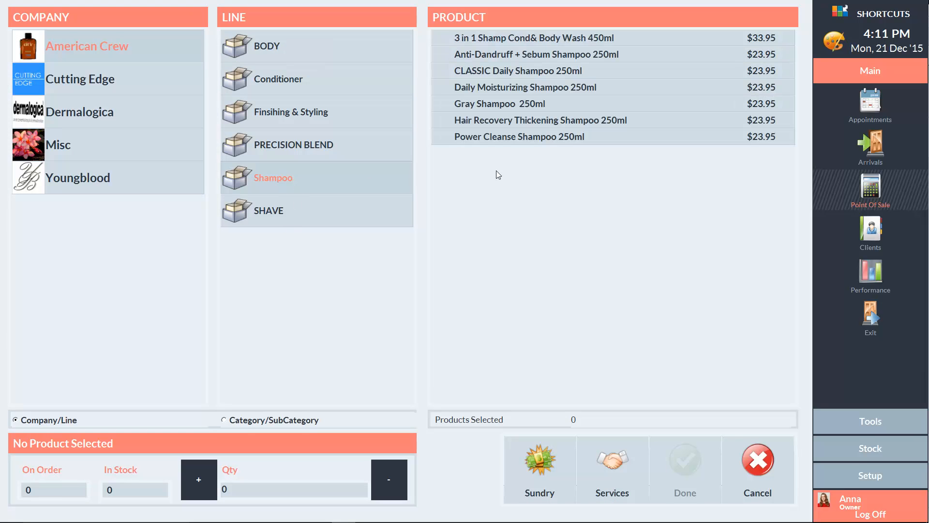
{"action": "left_click", "coordinate": [518, 136]}
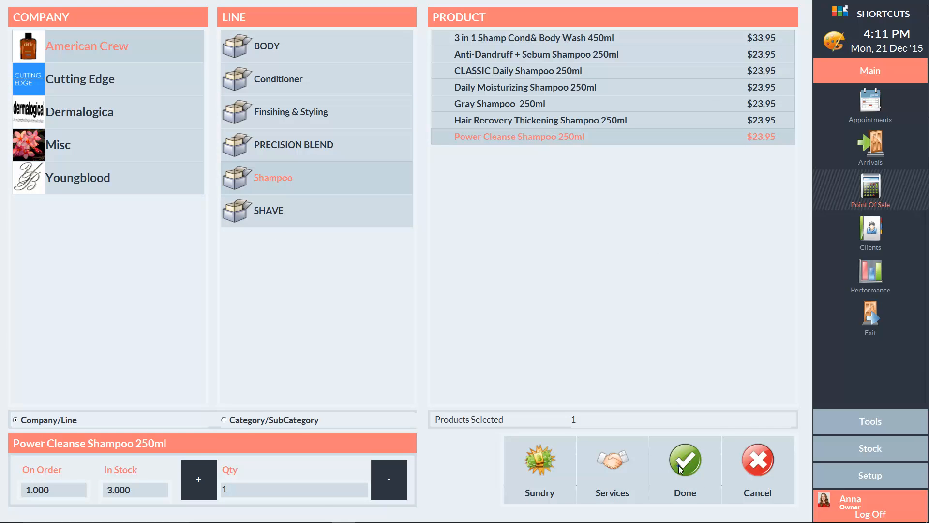
{"action": "left_click", "coordinate": [684, 460]}
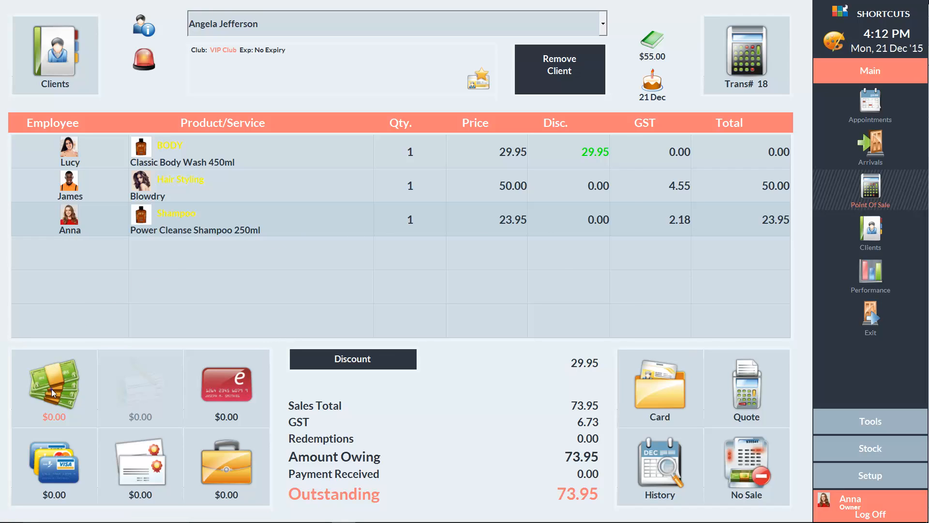
Pay the 73.95 in cash and end the sale with zero change.
{"action": "left_click", "coordinate": [53, 382]}
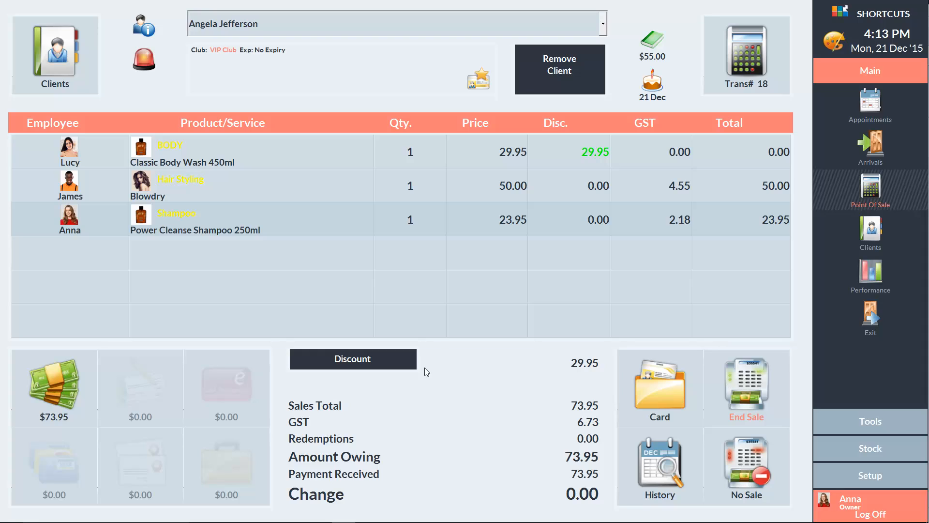
{"action": "mouse_move", "coordinate": [735, 390]}
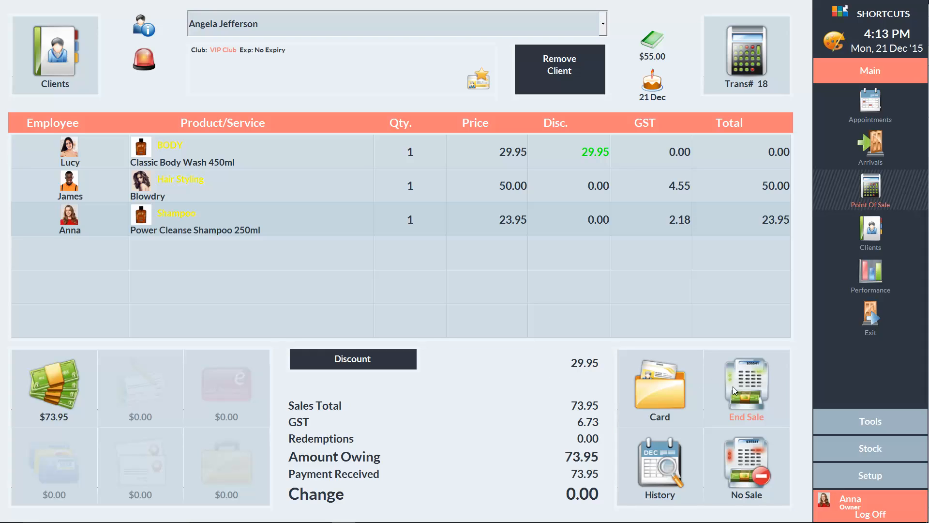
{"action": "left_click", "coordinate": [746, 388]}
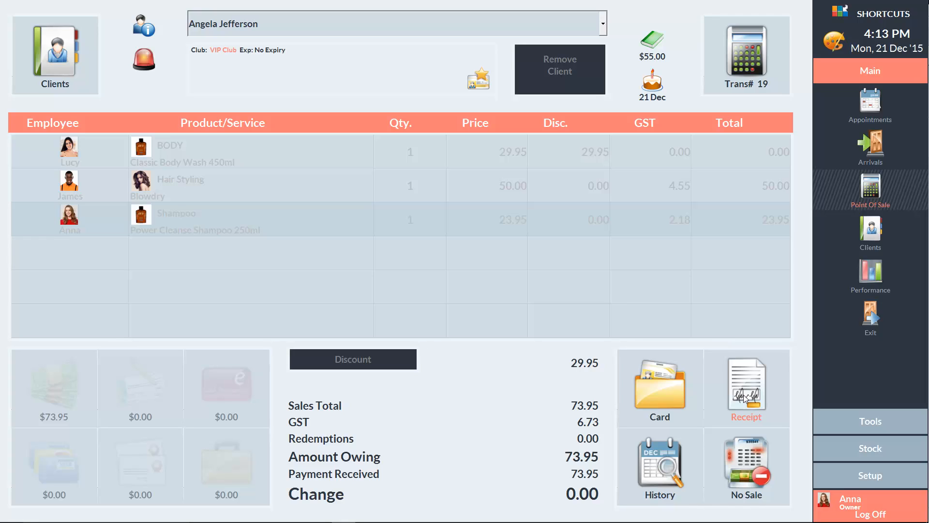
{"action": "mouse_move", "coordinate": [759, 469]}
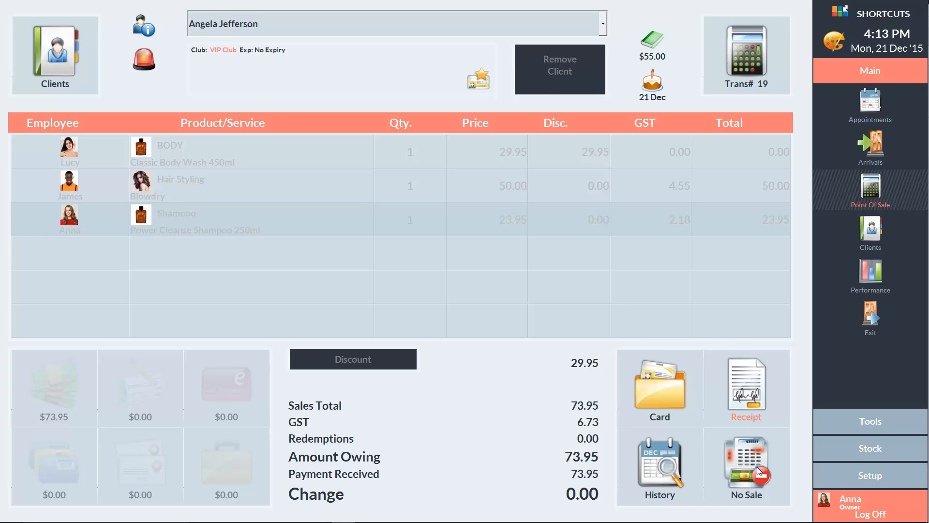
{"action": "left_click", "coordinate": [745, 465]}
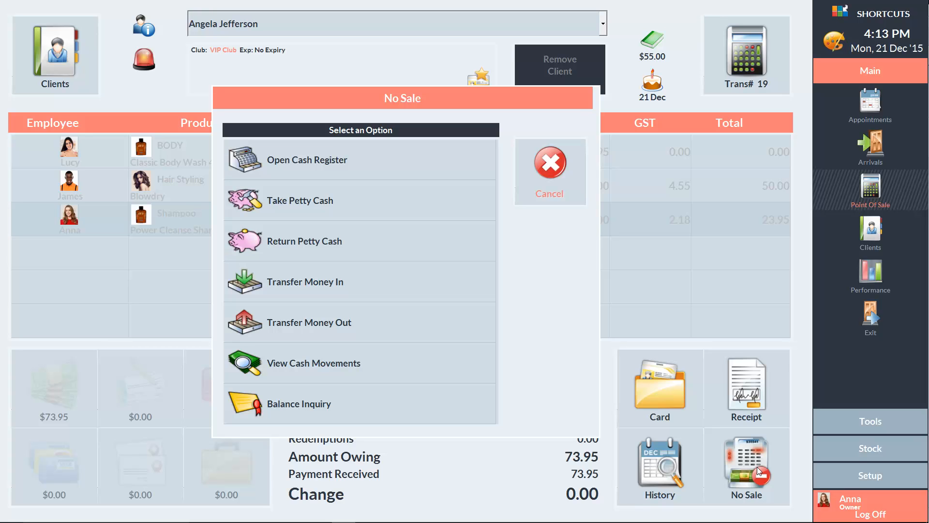
{"action": "mouse_move", "coordinate": [557, 242]}
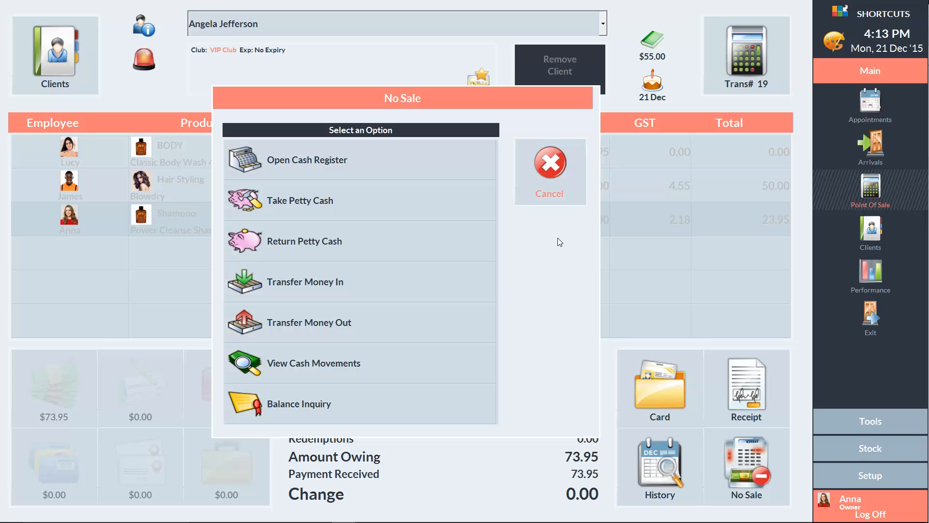
{"action": "left_click", "coordinate": [548, 164]}
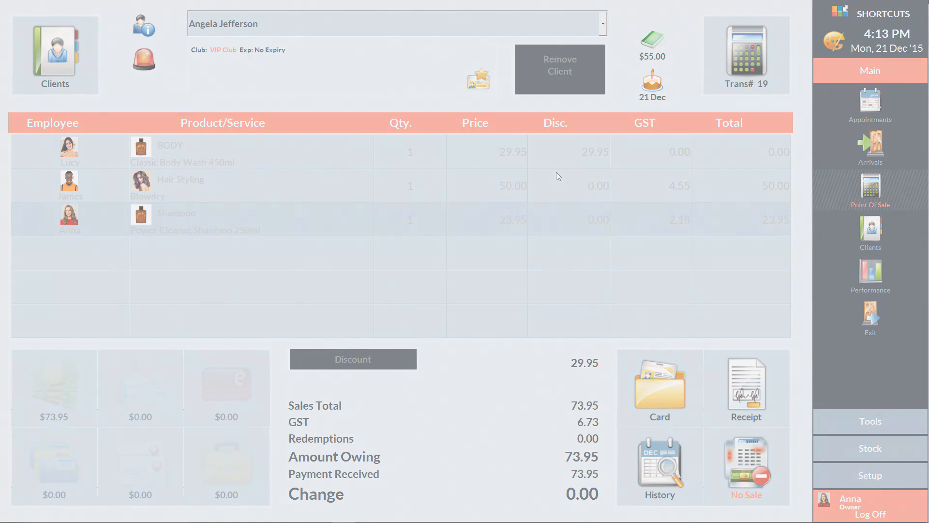